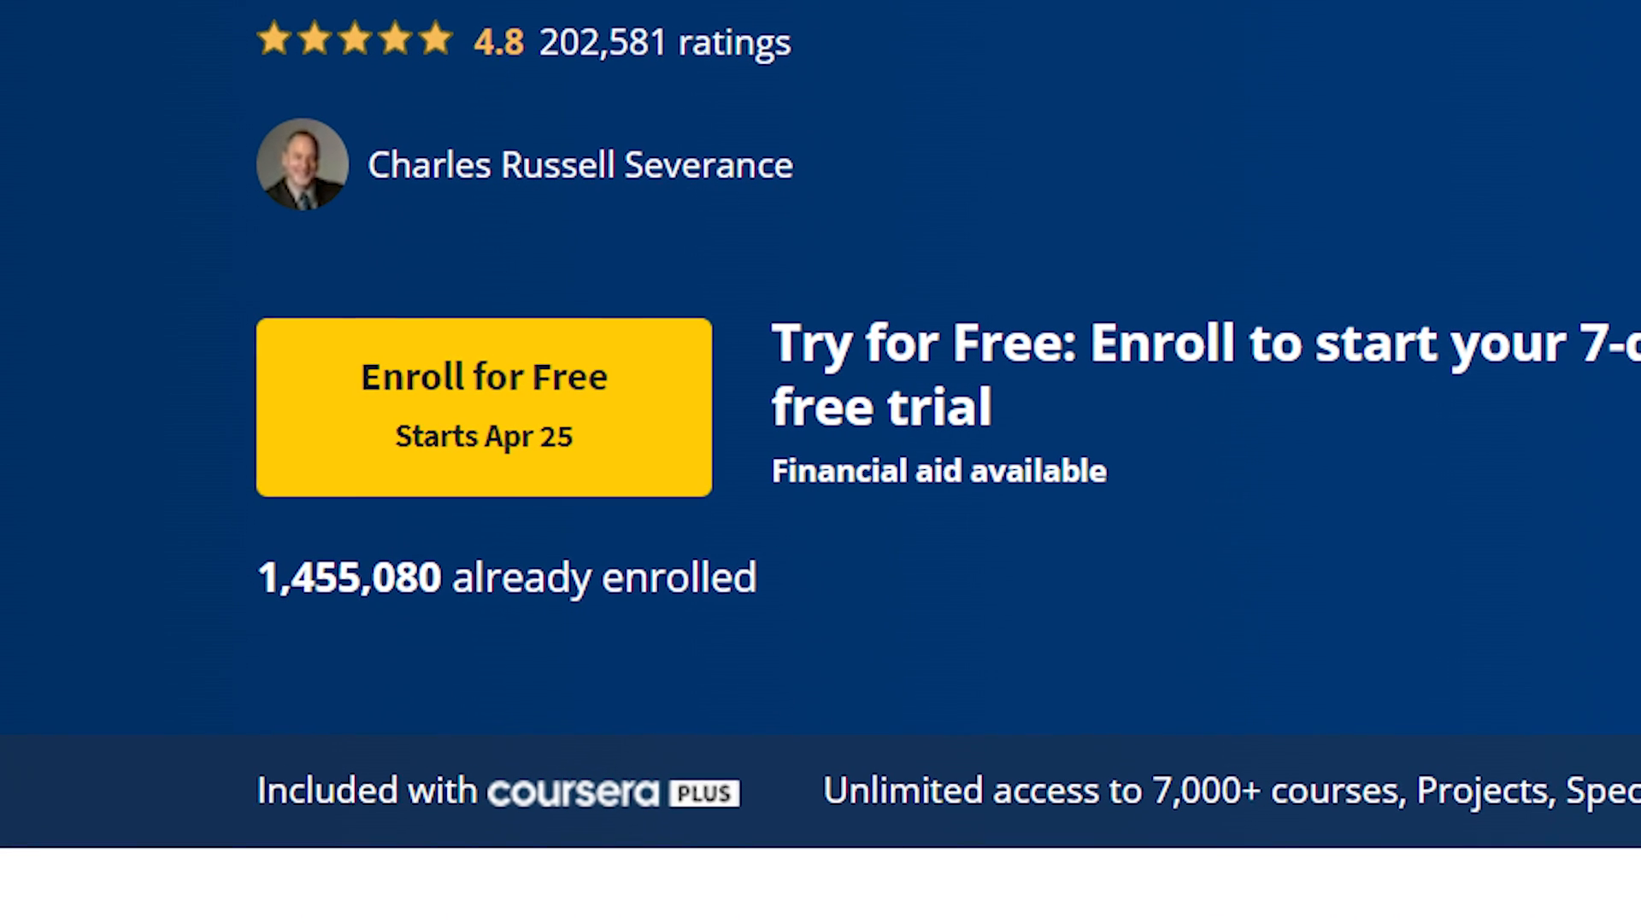
Jump to the specialization's Courses section listing its five courses
click(482, 413)
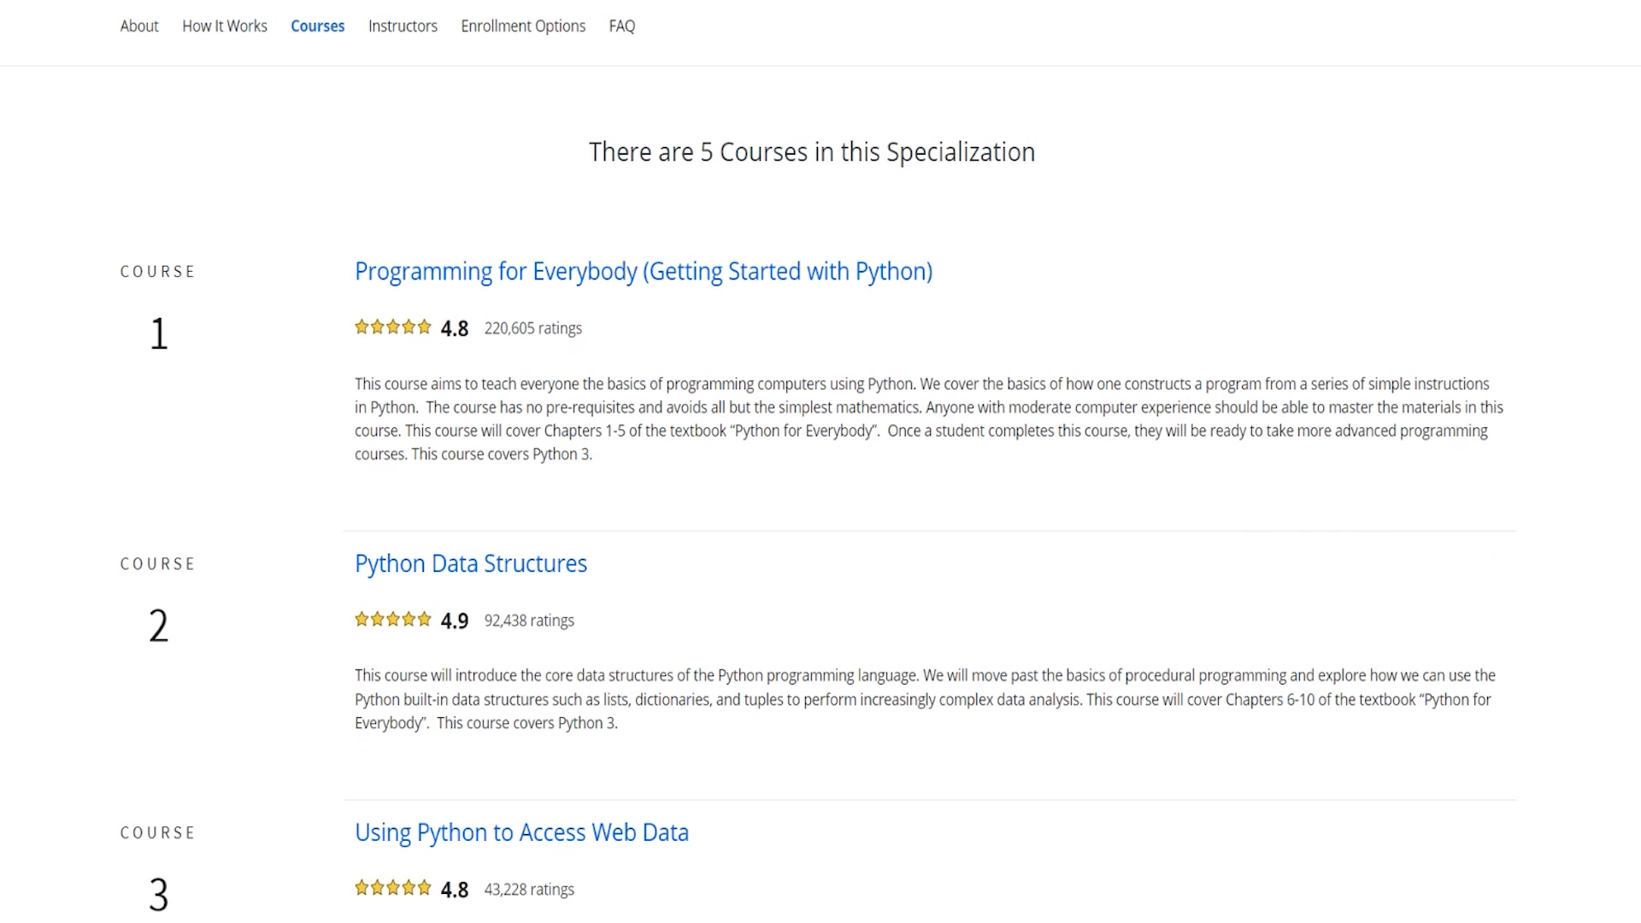
Bring up the second course, Python Data Structures, from the University of Michigan
scroll(down, 3)
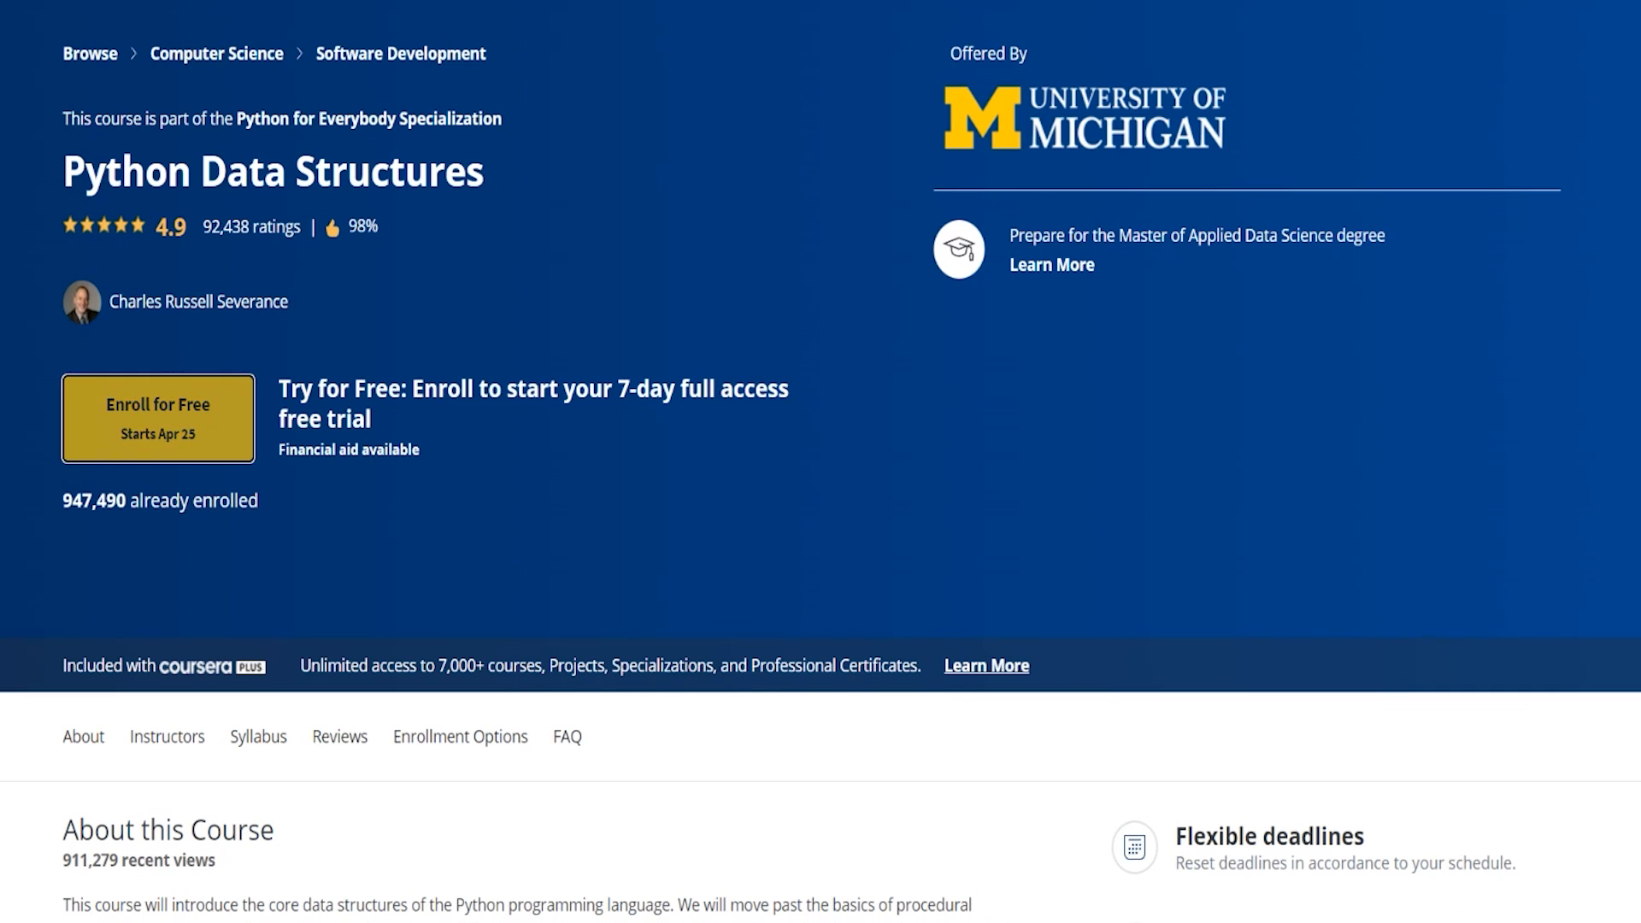
Check Python Data Structures' free Audit option, then bring up the specialization's 7-day free trial offer
click(157, 417)
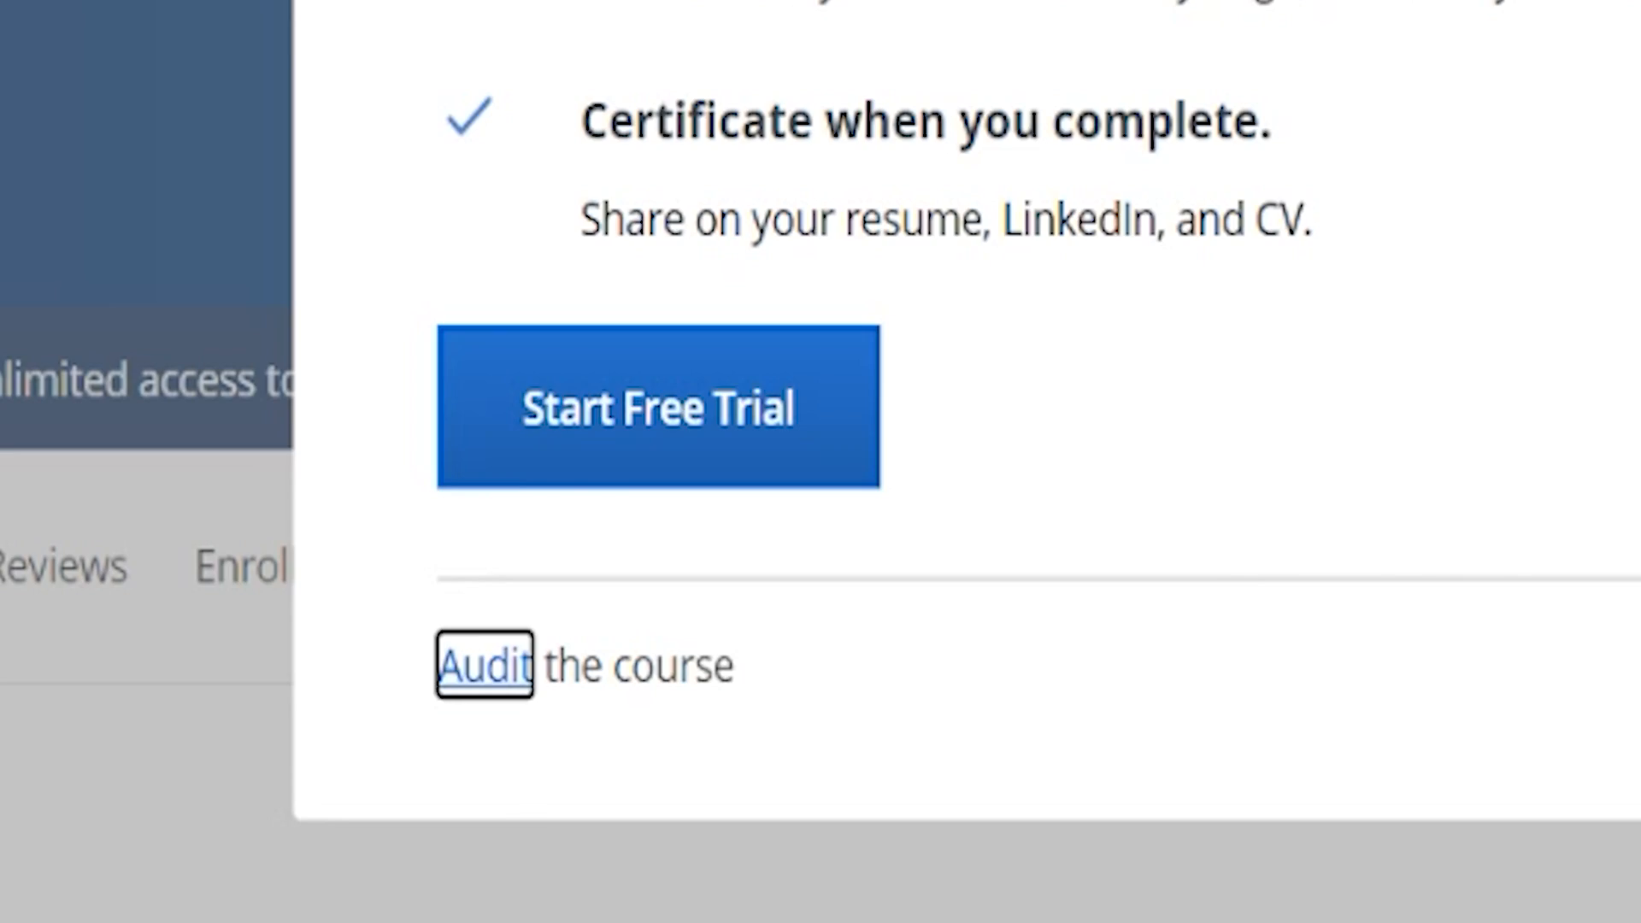
click(487, 665)
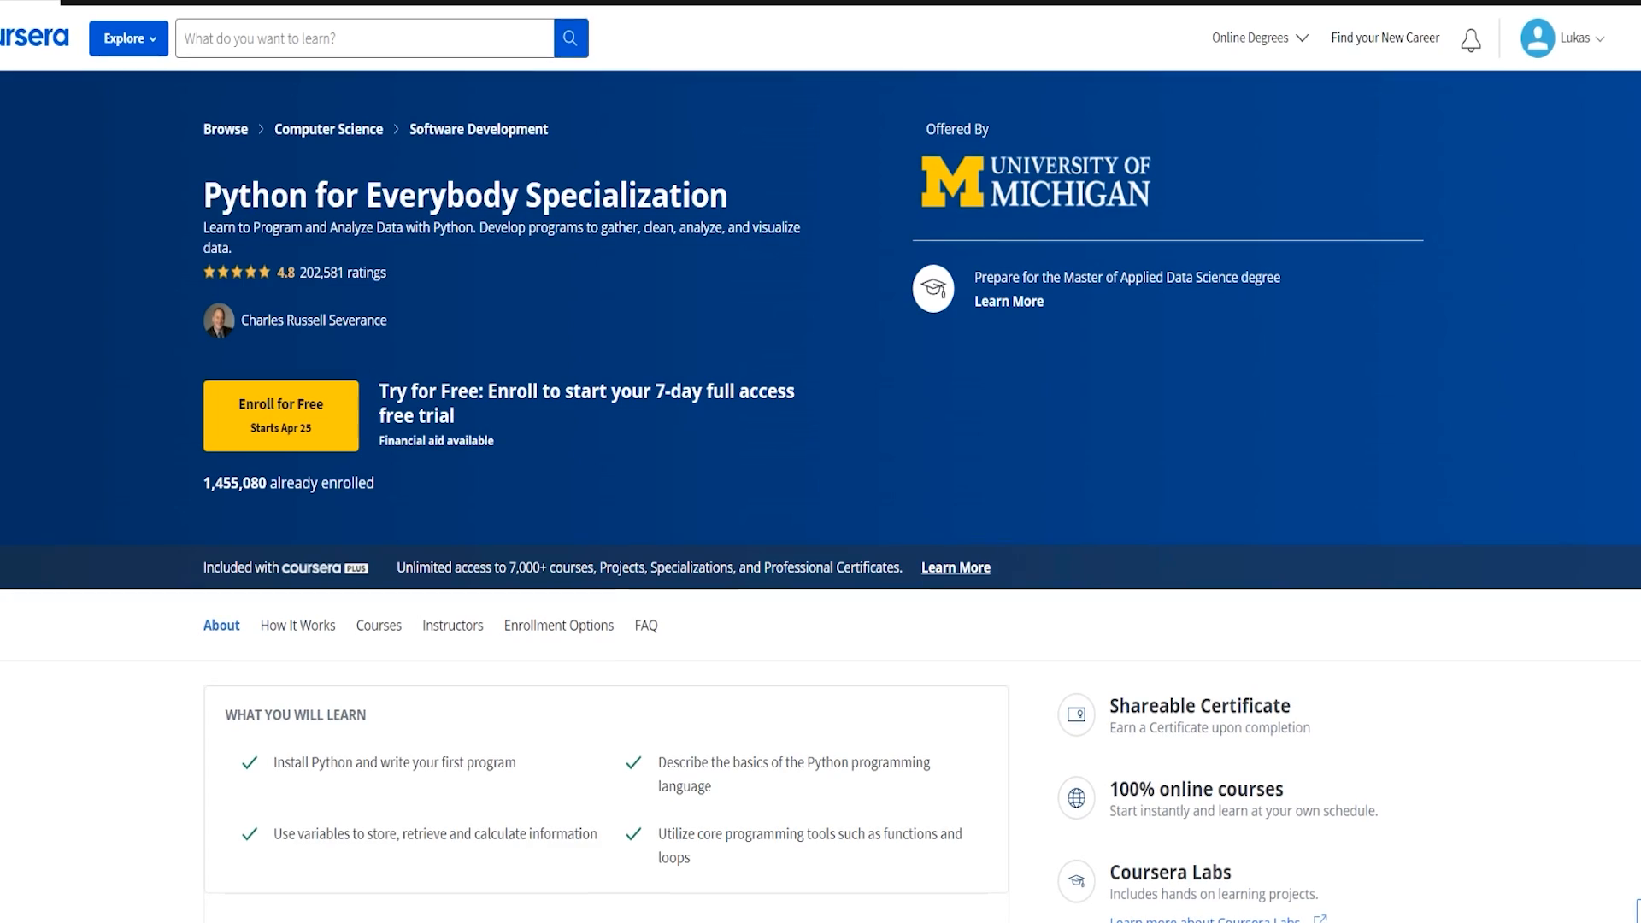
click(280, 415)
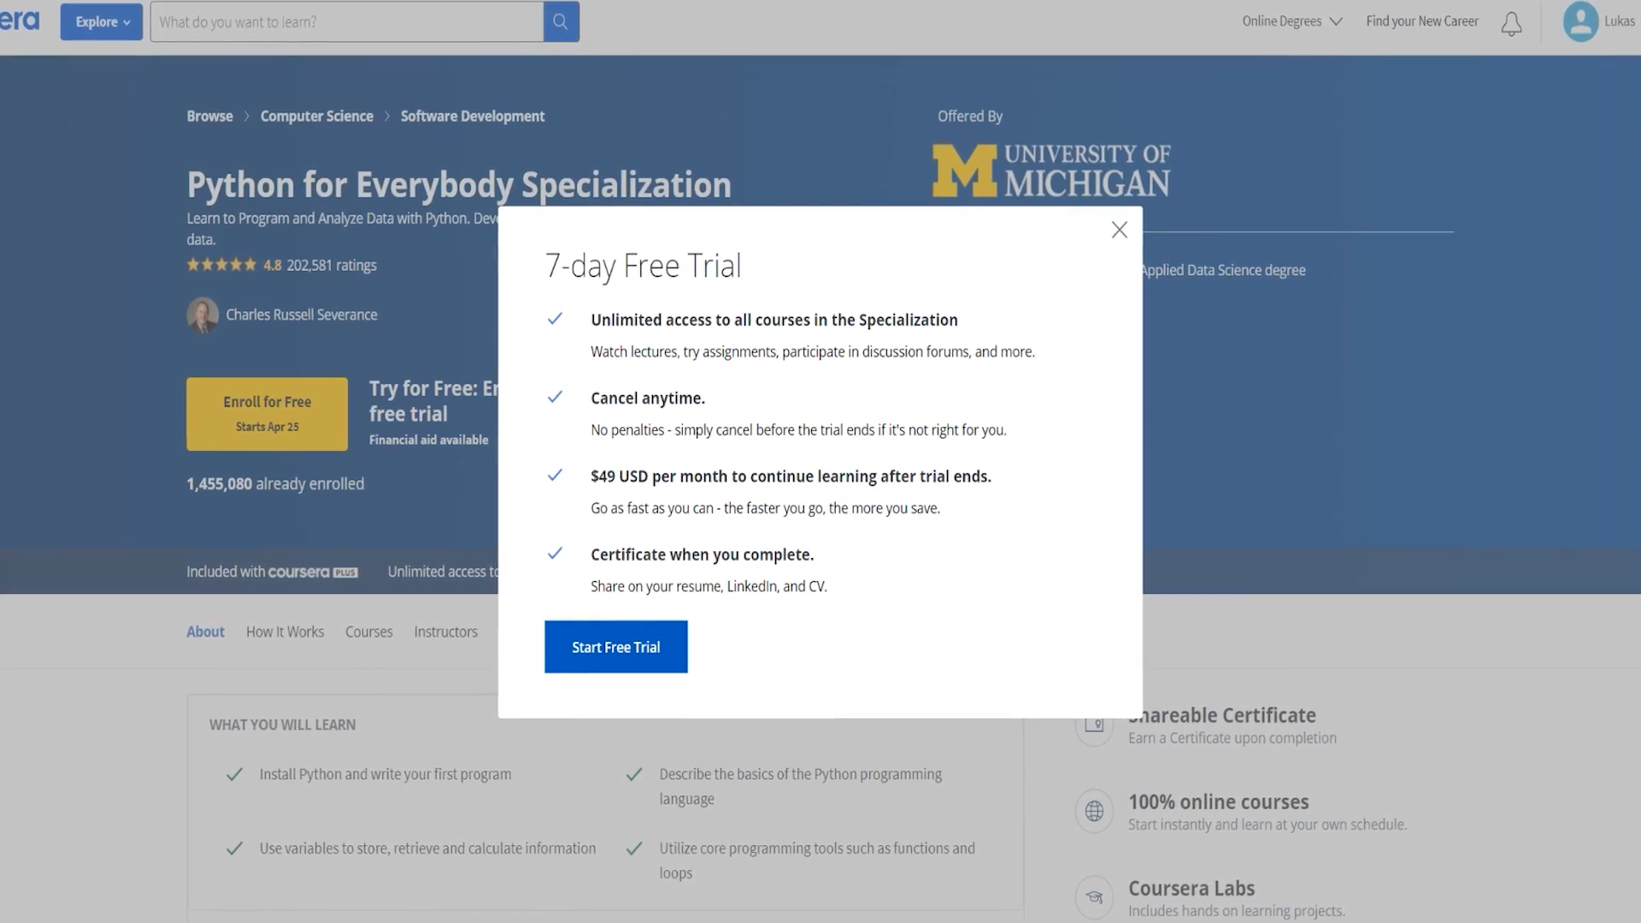
Dismiss the free trial dialog and move down past How It Works to the five-course list
click(1119, 230)
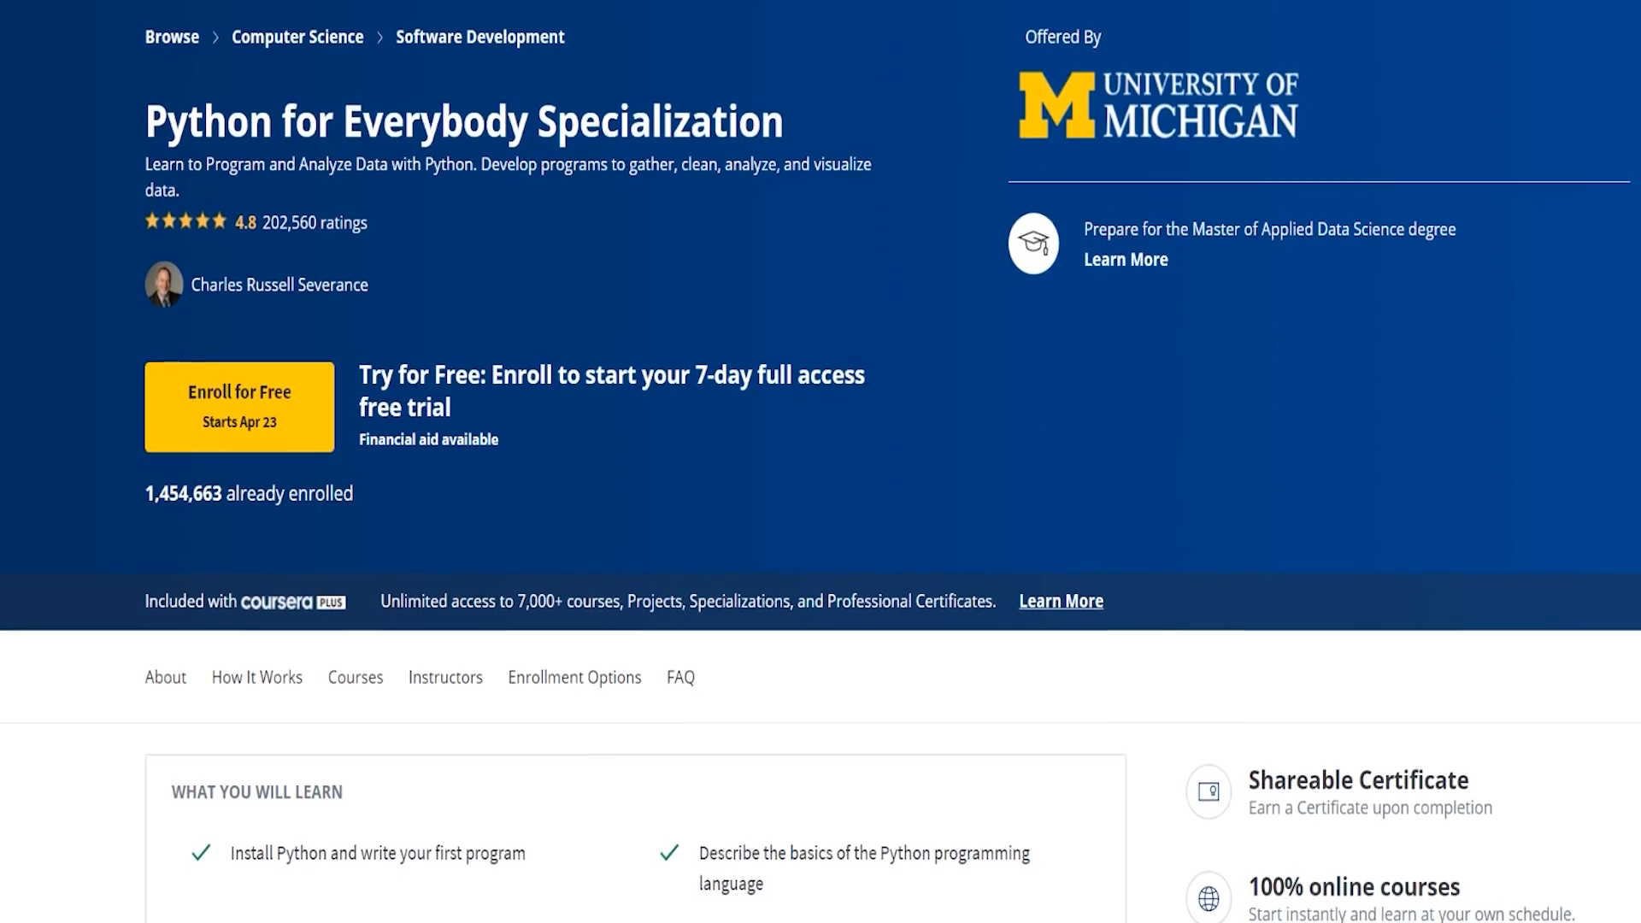
scroll(down, 3)
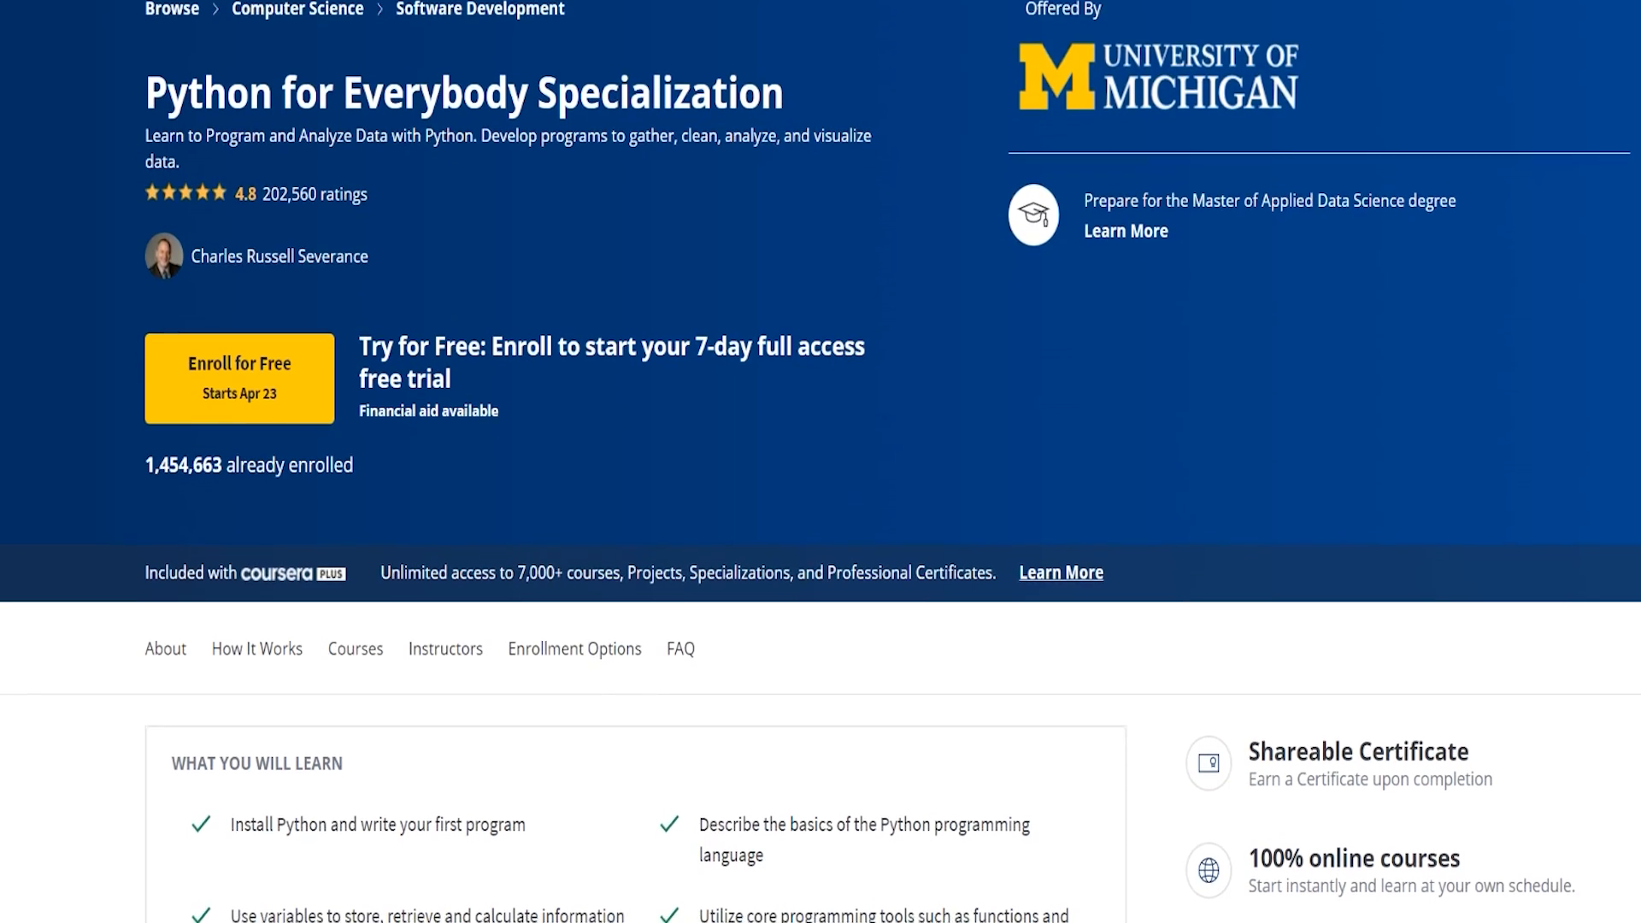
scroll(down, 3)
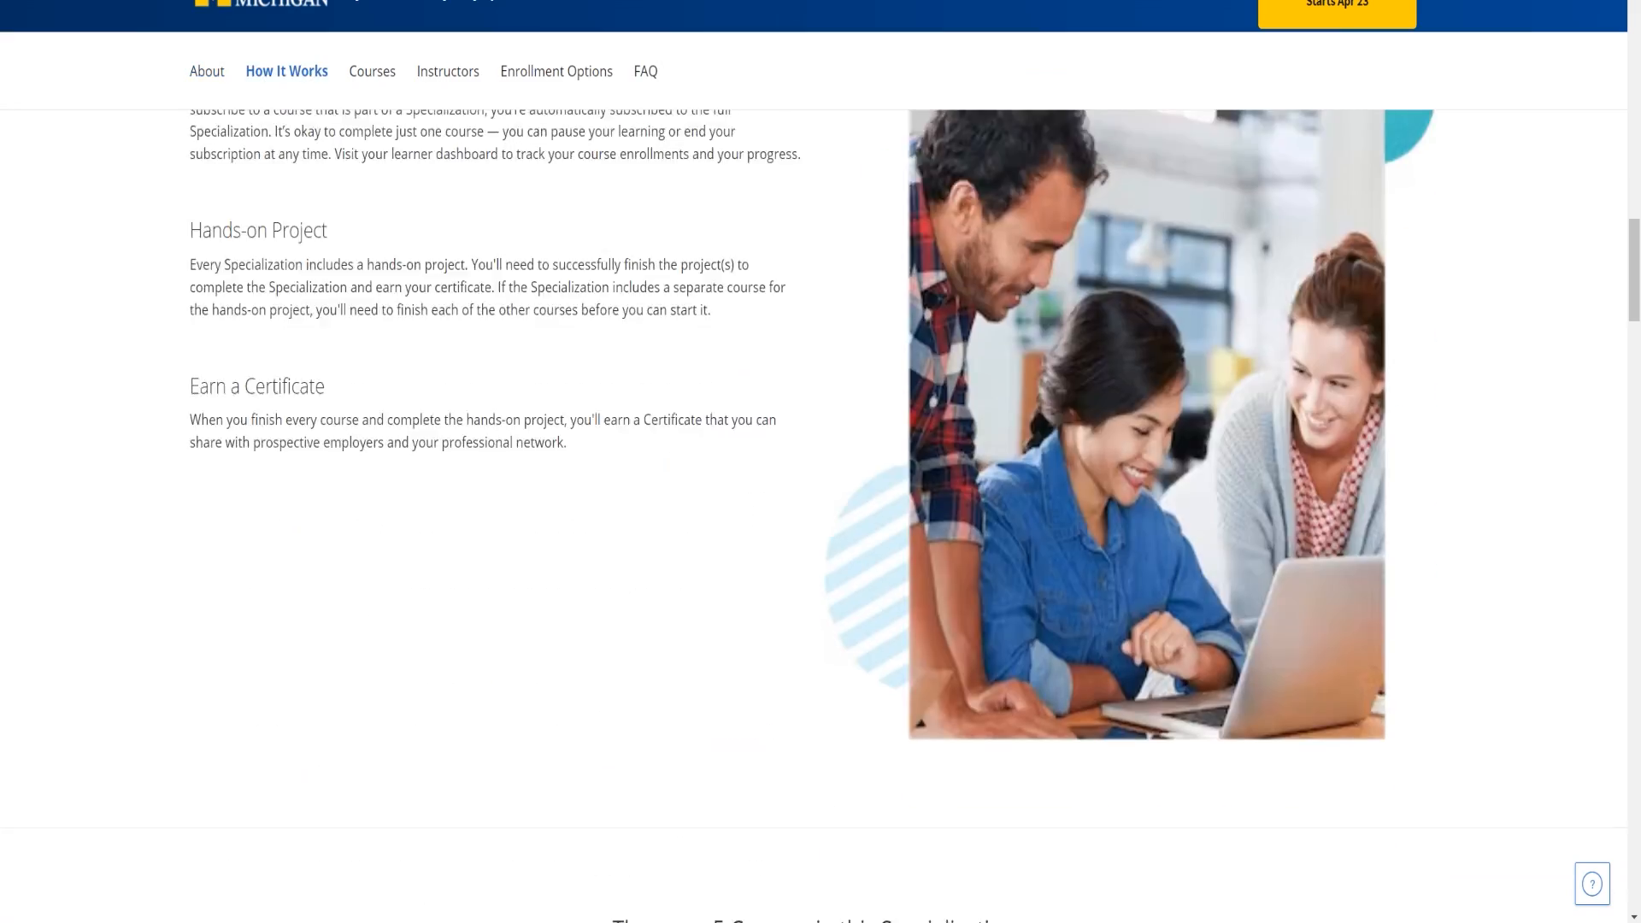
scroll(down, 3)
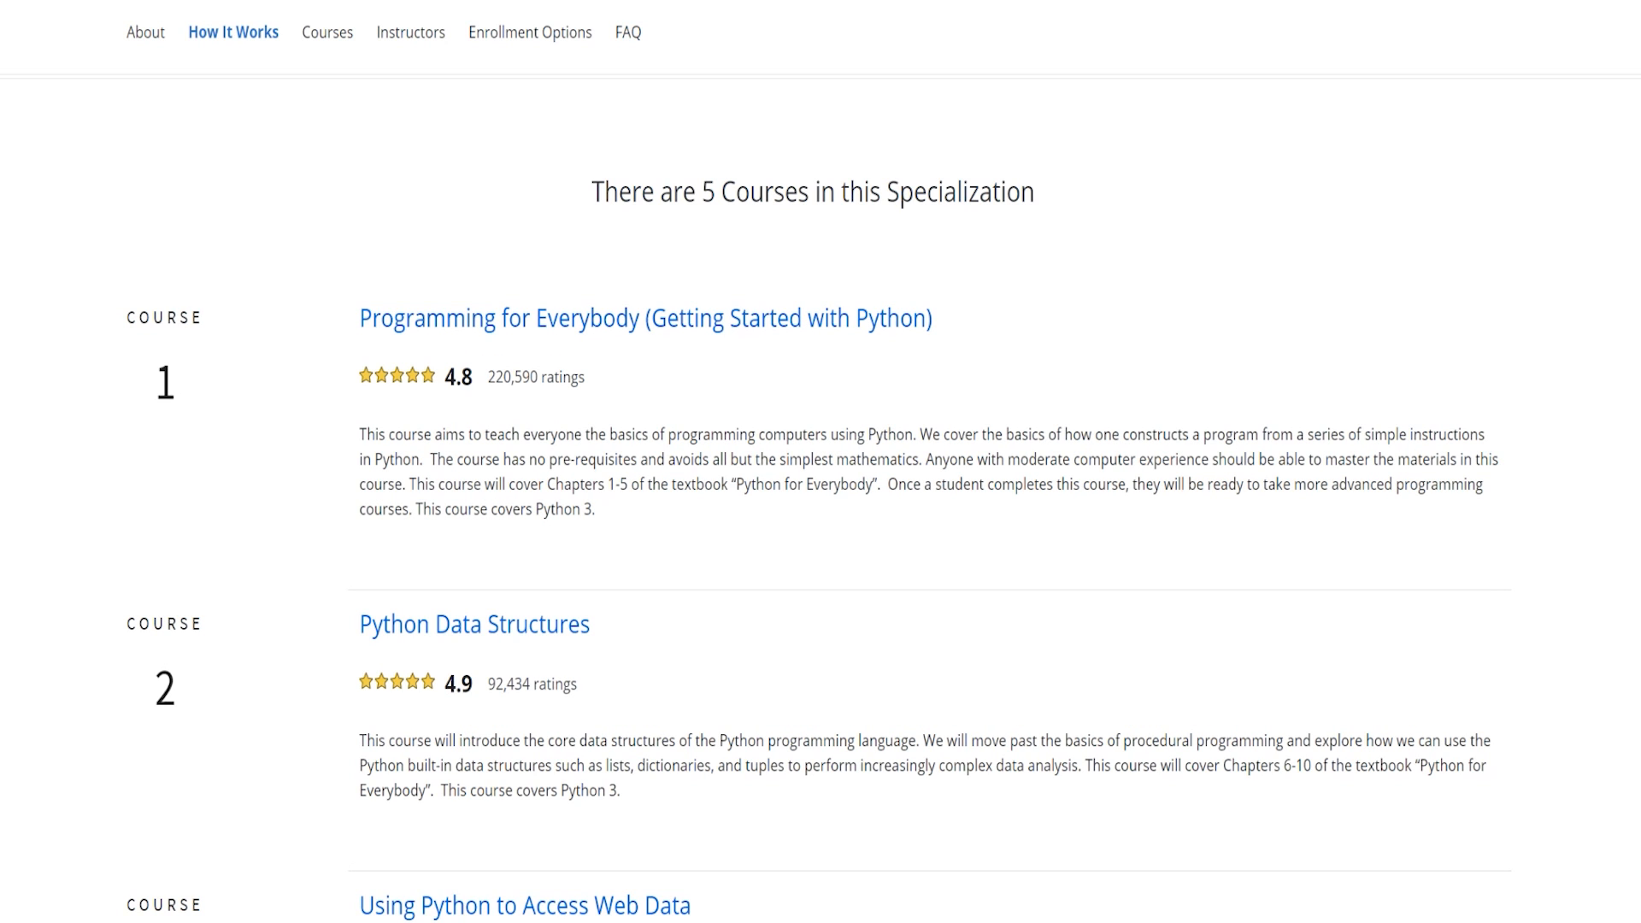
mouse_move(643, 318)
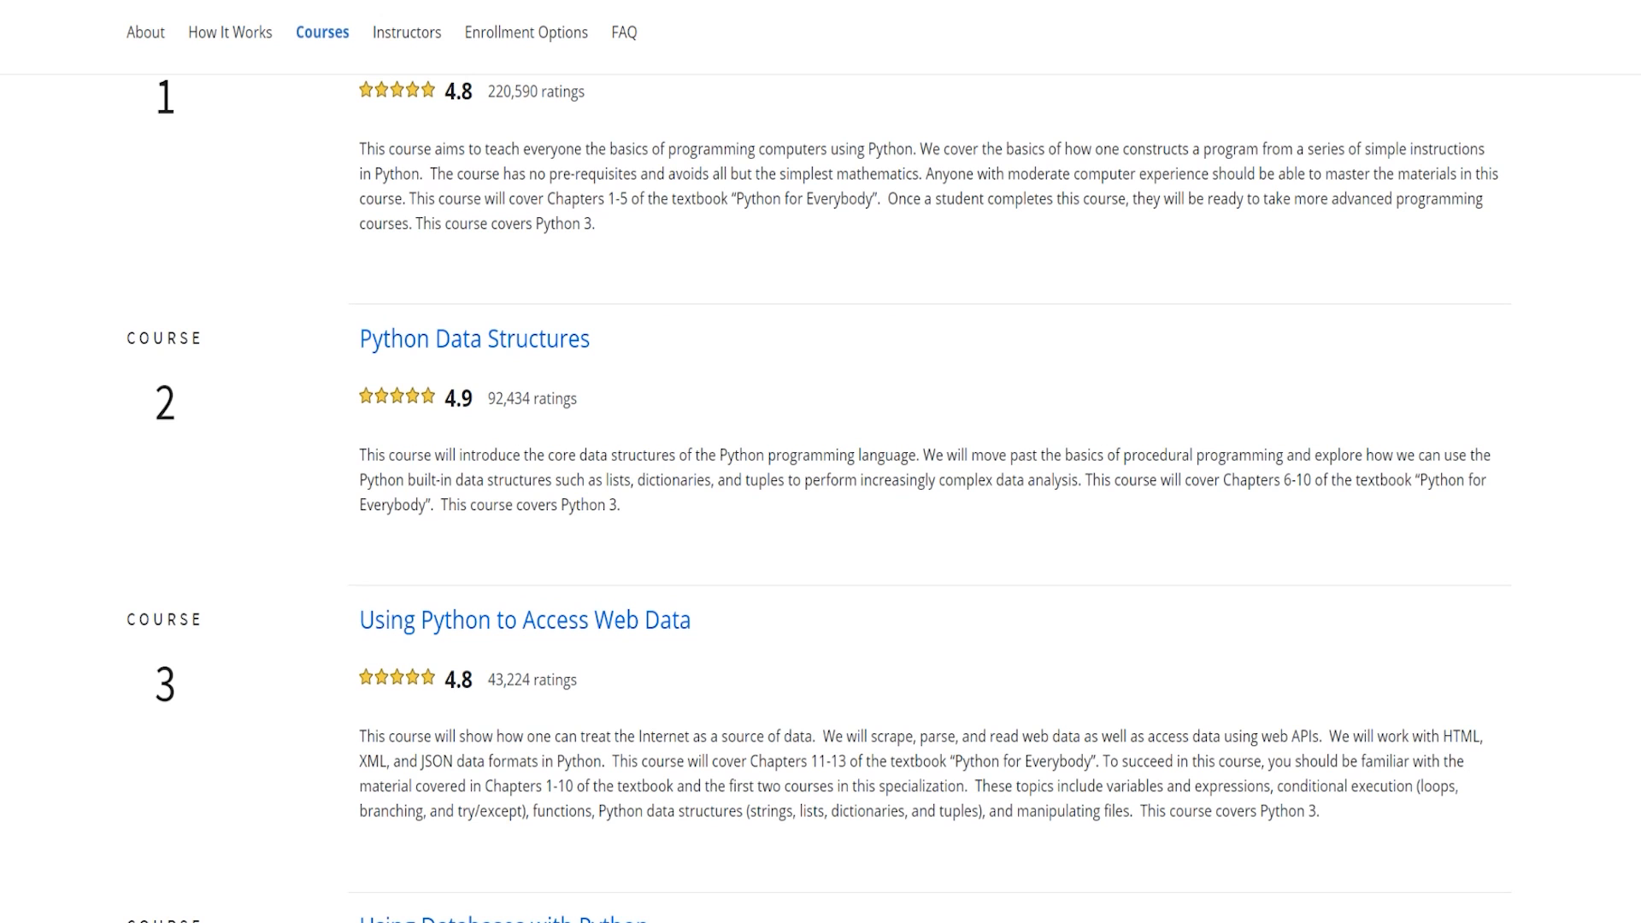
Expand the course list with Show More to reveal Course 5, the Capstone
scroll(down, 3)
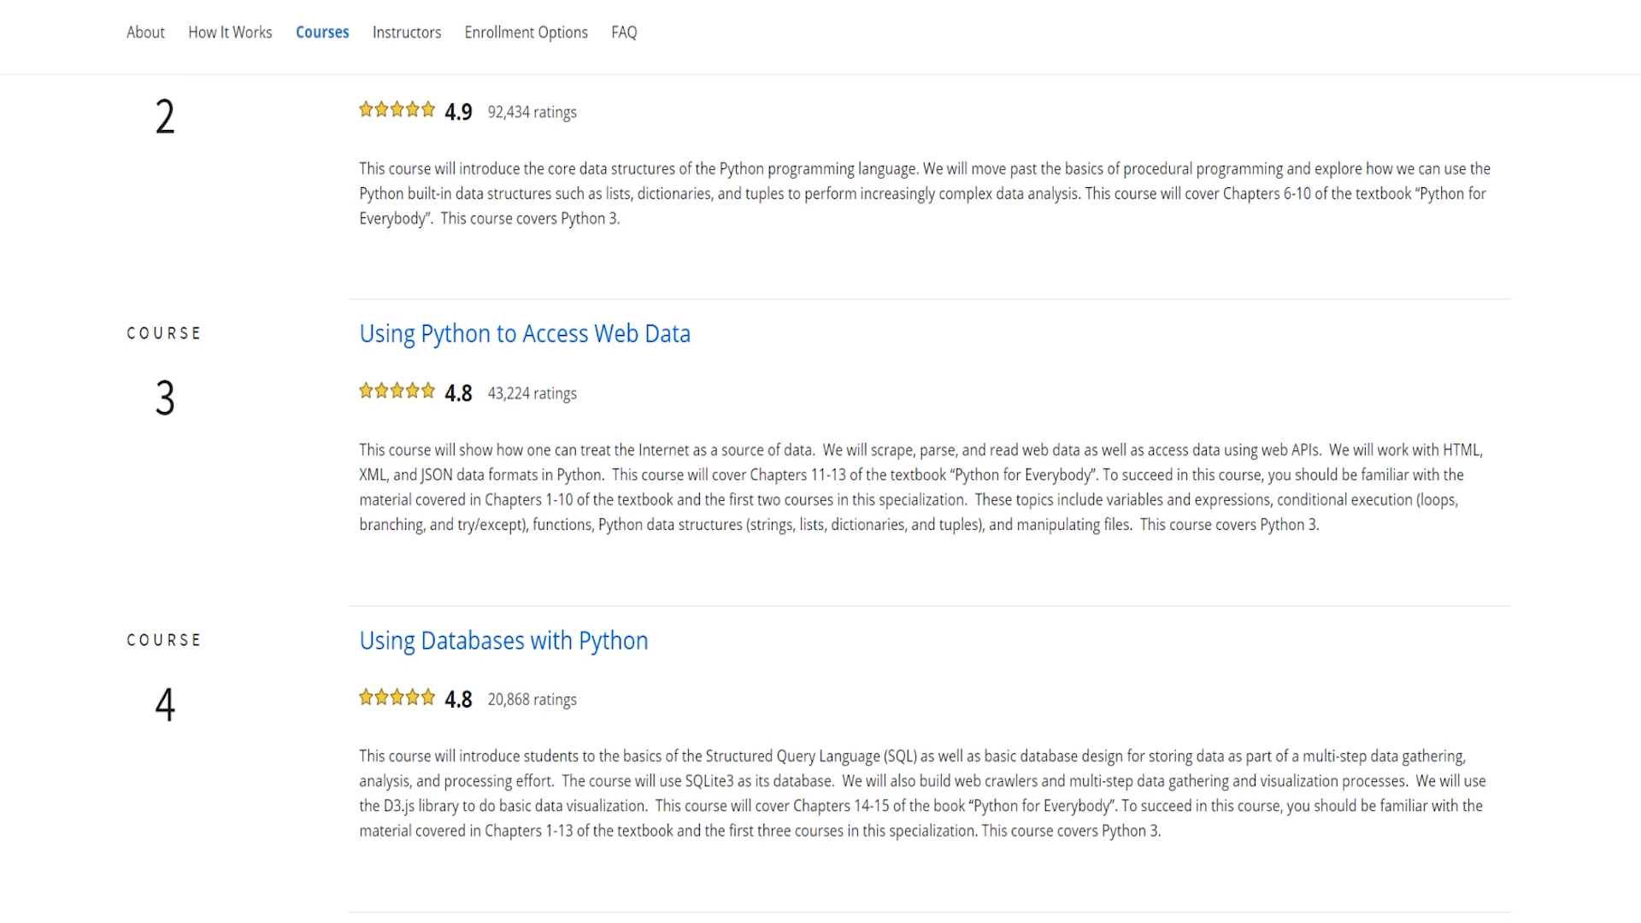
scroll(down, 3)
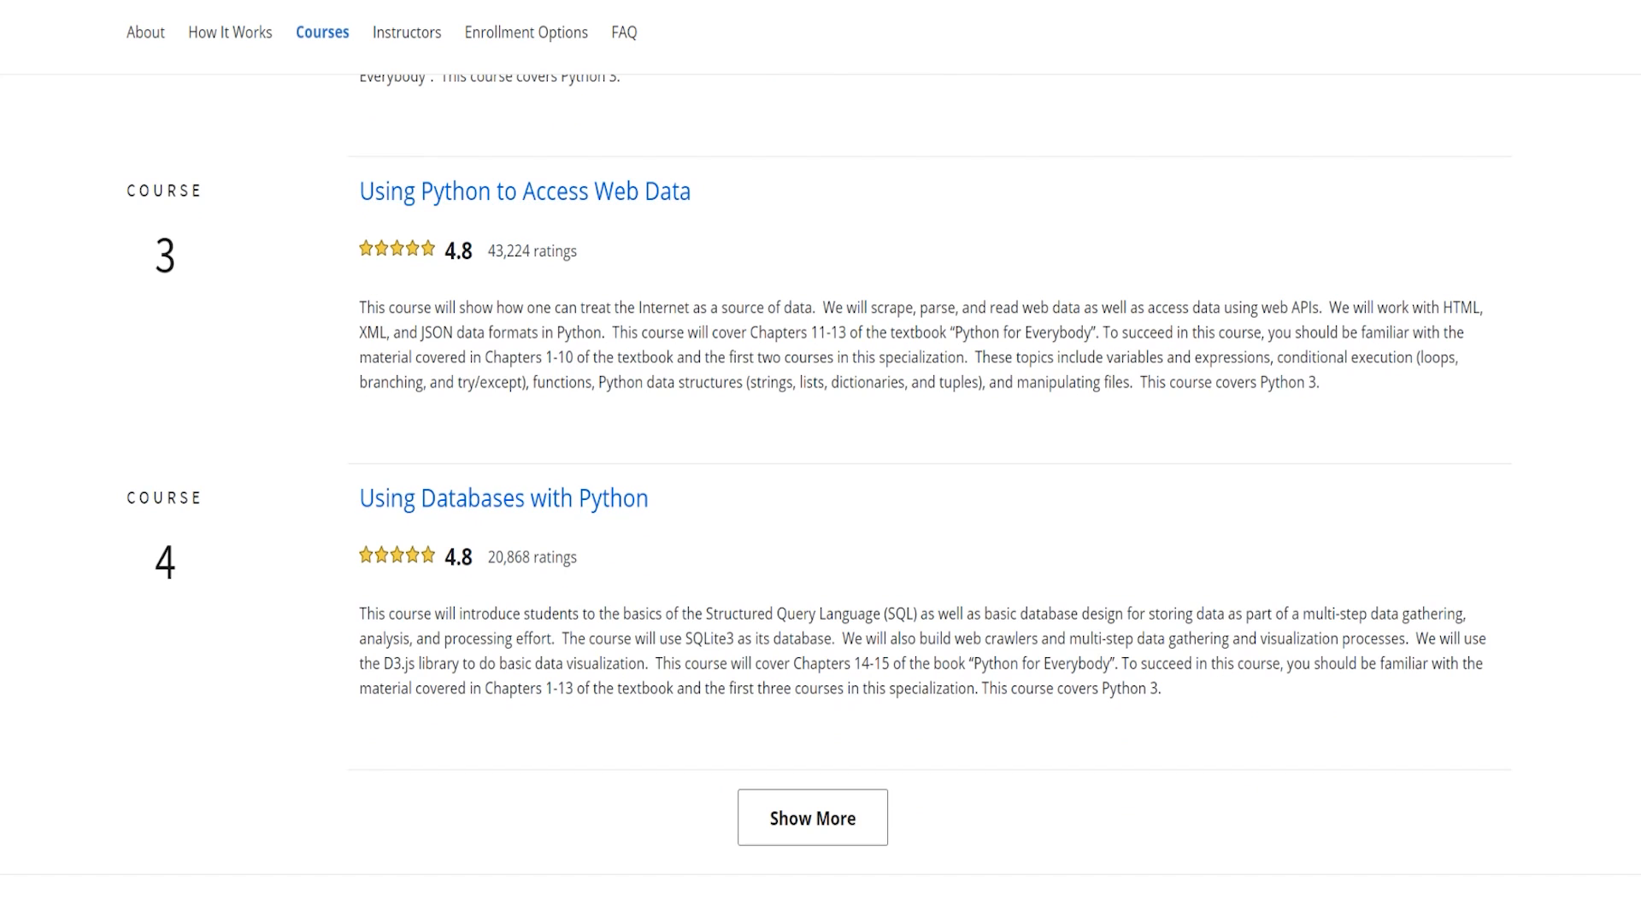
click(813, 817)
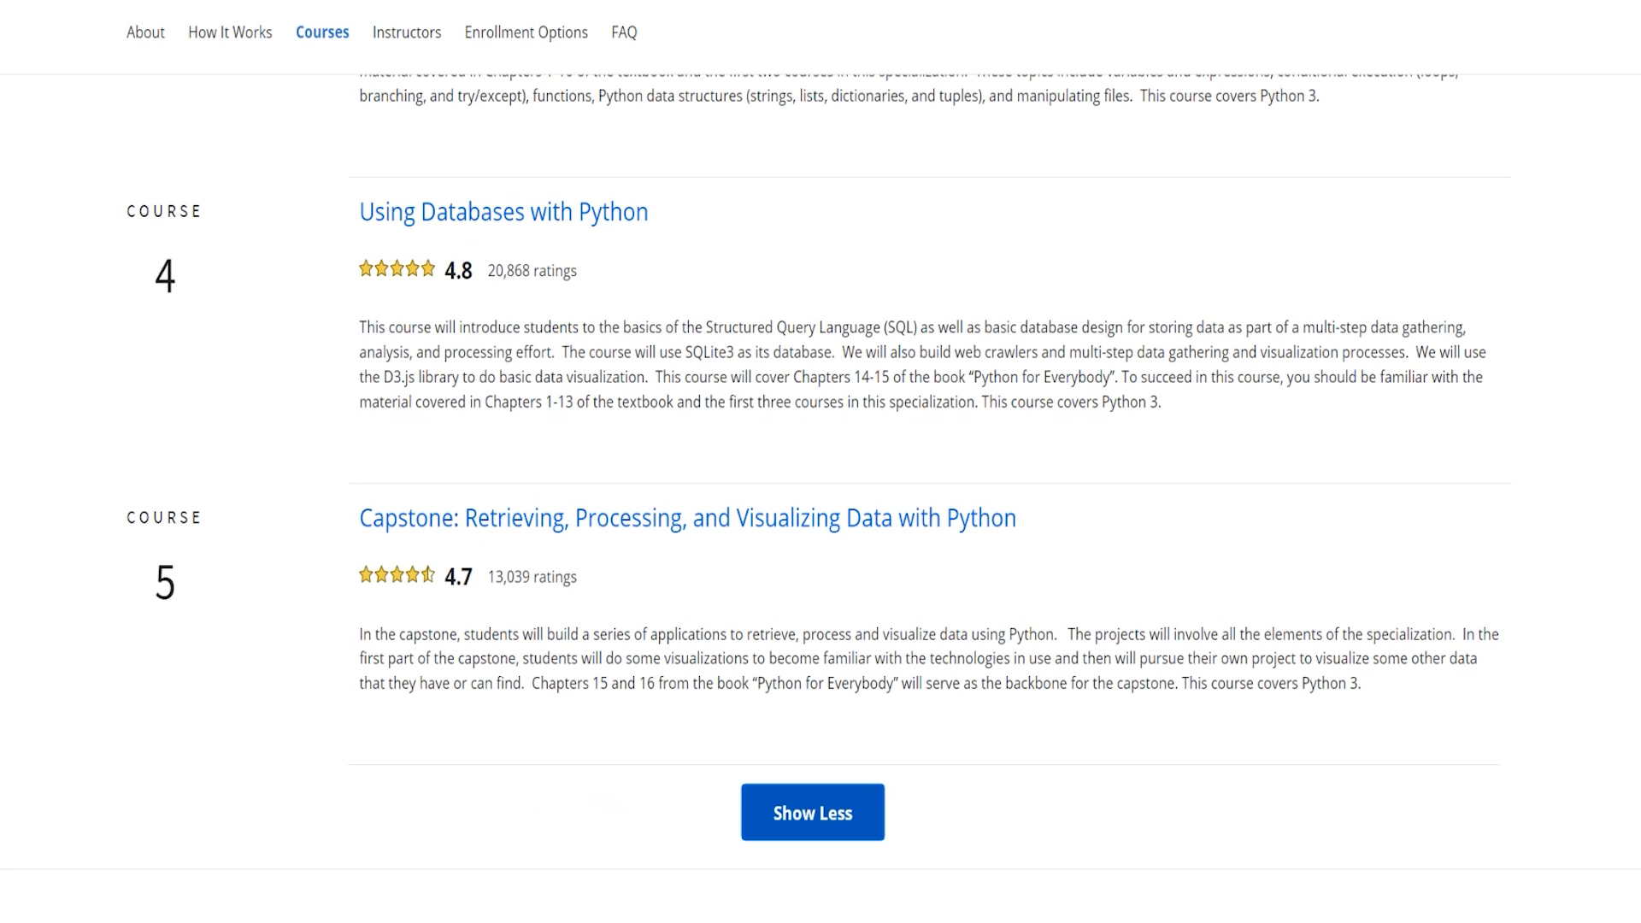